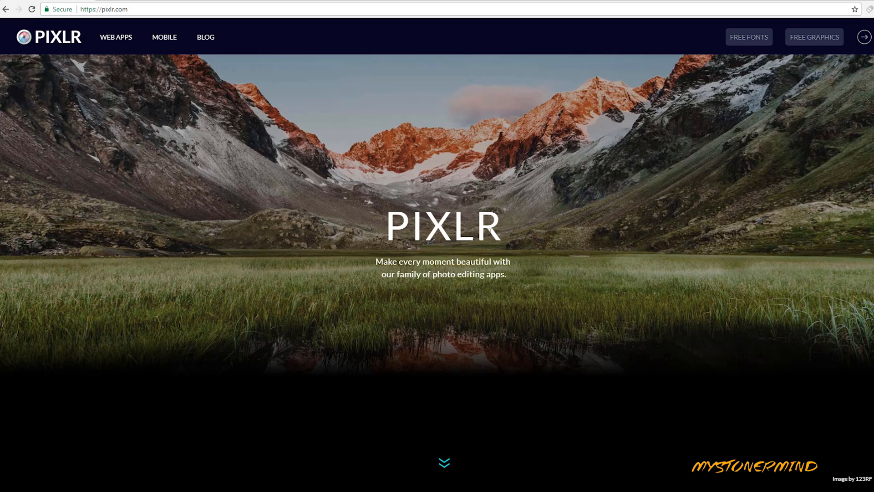
- Go to pixlr.com to reach the page offering the Pixlr Editor and Express web apps
{"action": "left_click", "coordinate": [104, 9]}
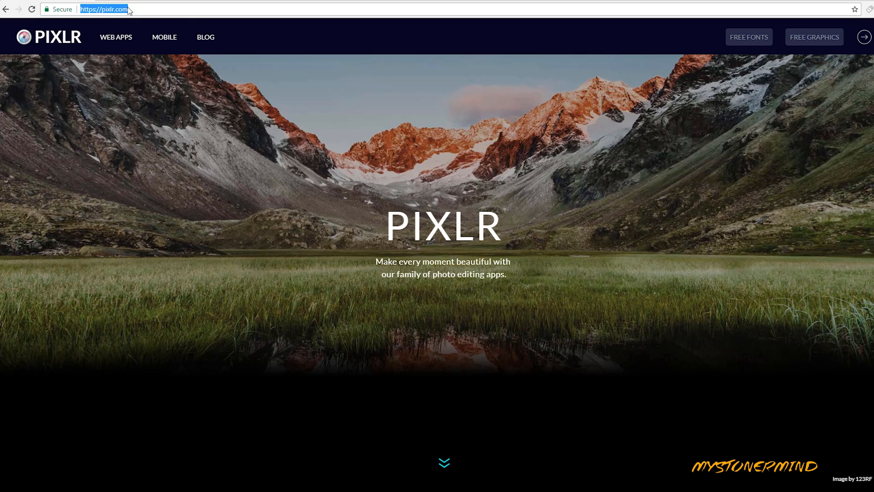
{"action": "mouse_move", "coordinate": [425, 199]}
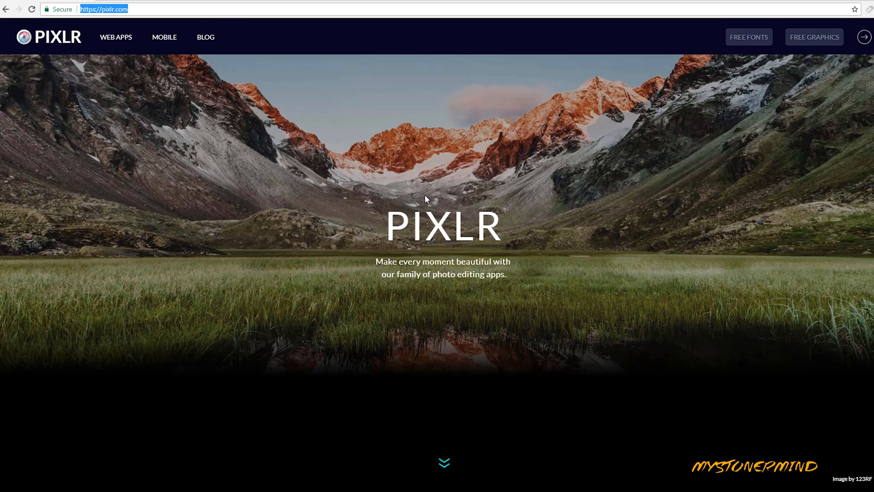
{"action": "mouse_move", "coordinate": [444, 464]}
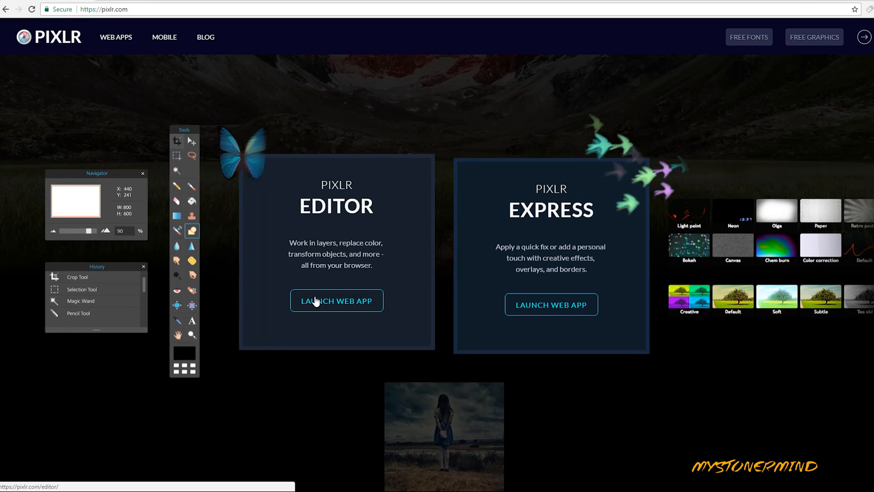
- Launch Pixlr Editor and create a new blank Movie 720p (1280×720) image named Untitled
{"action": "left_click", "coordinate": [336, 301]}
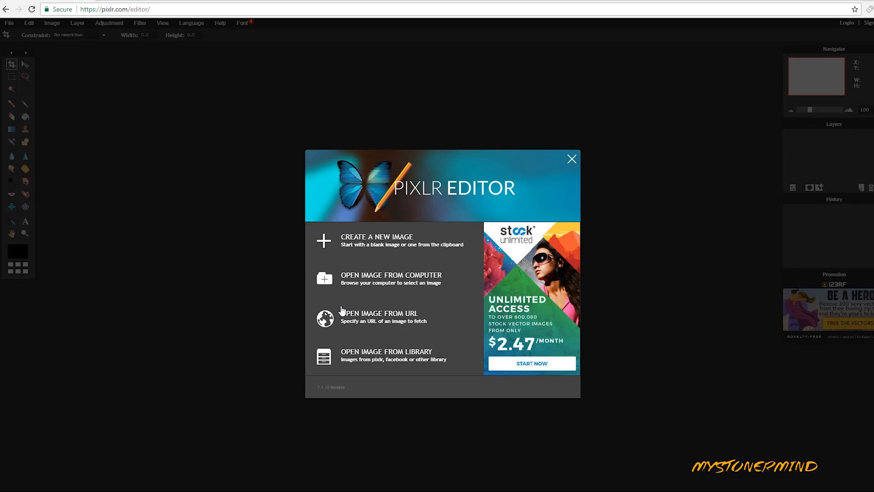
{"action": "mouse_move", "coordinate": [377, 240]}
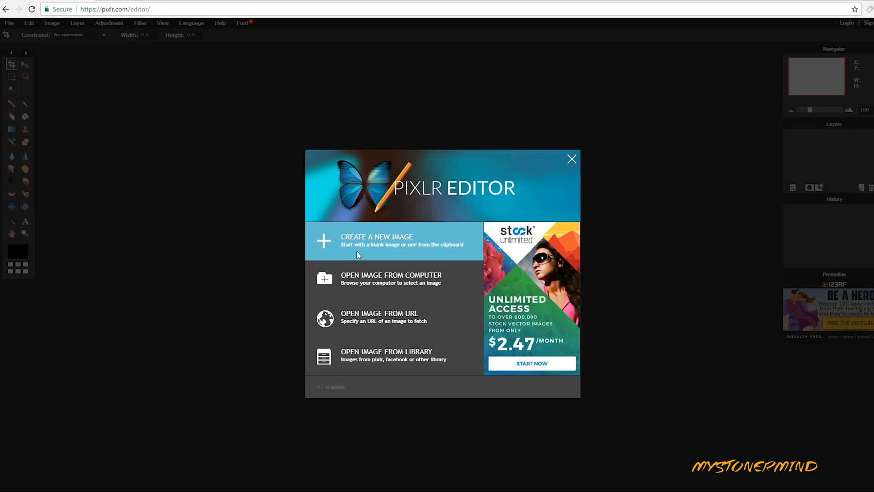
{"action": "left_click", "coordinate": [390, 242]}
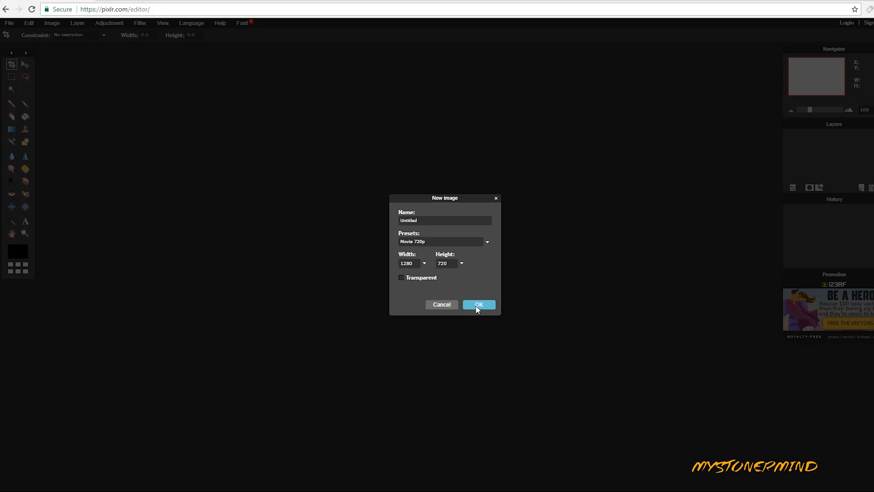
{"action": "left_click", "coordinate": [478, 304]}
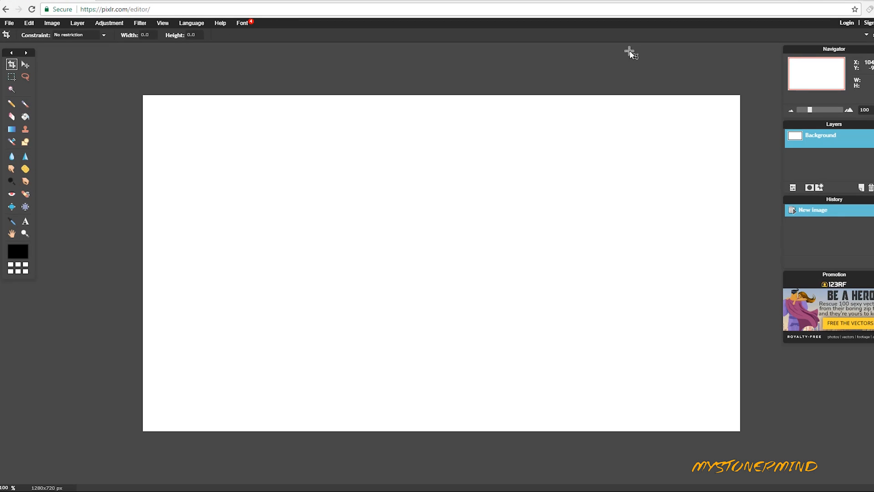
{"action": "mouse_move", "coordinate": [419, 181]}
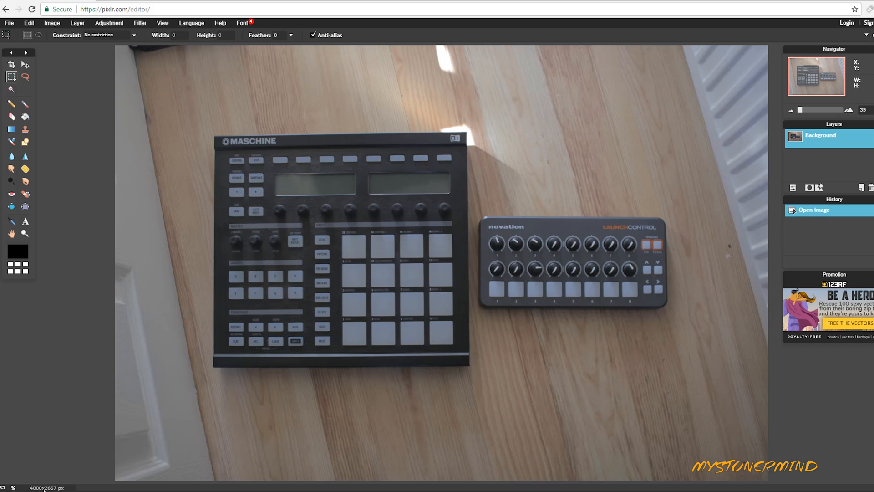
{"action": "mouse_move", "coordinate": [409, 162]}
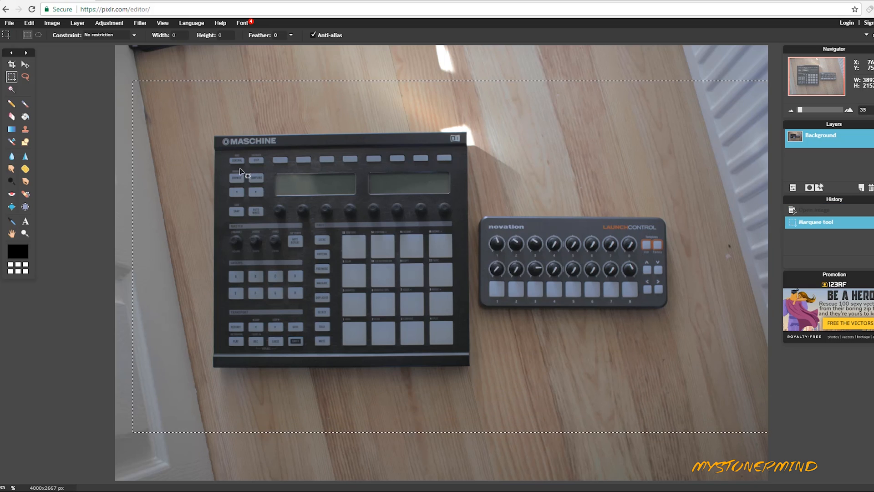
- Copy the marquee selection around the controllers, then close the photo without saving
{"action": "left_click", "coordinate": [28, 22]}
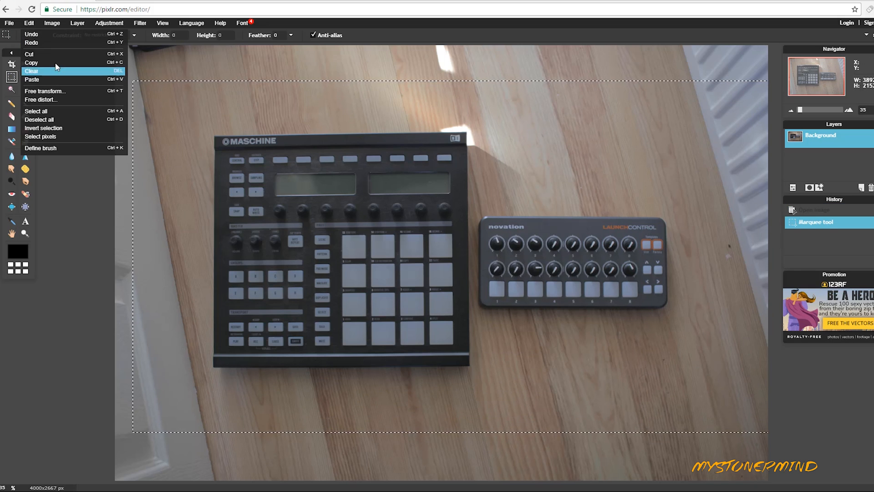
{"action": "left_click", "coordinate": [9, 23]}
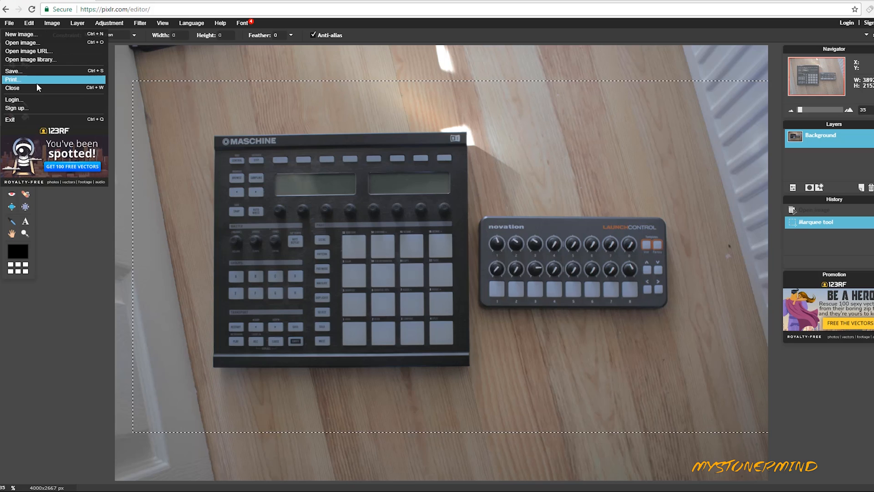
{"action": "left_click", "coordinate": [12, 87]}
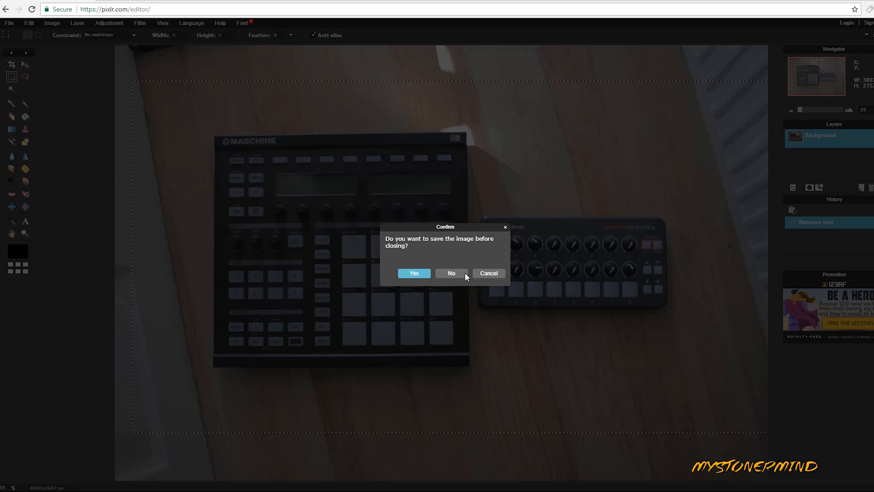
{"action": "left_click", "coordinate": [451, 273]}
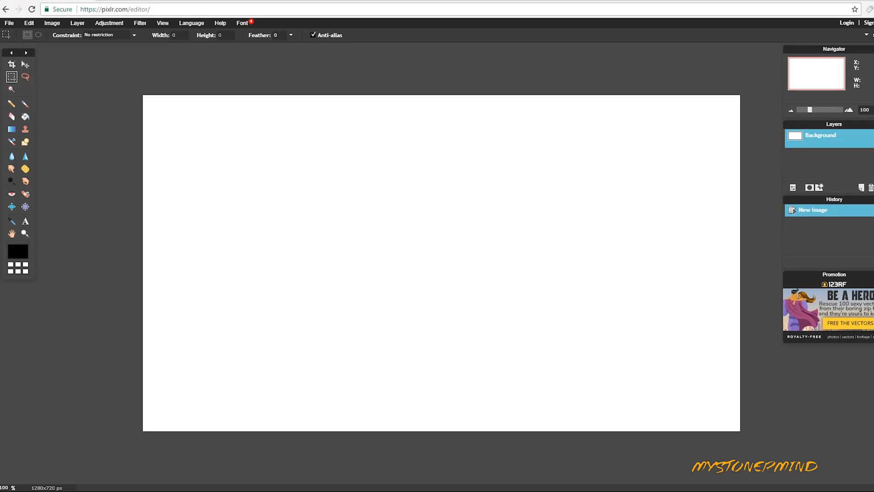
{"action": "mouse_move", "coordinate": [453, 282]}
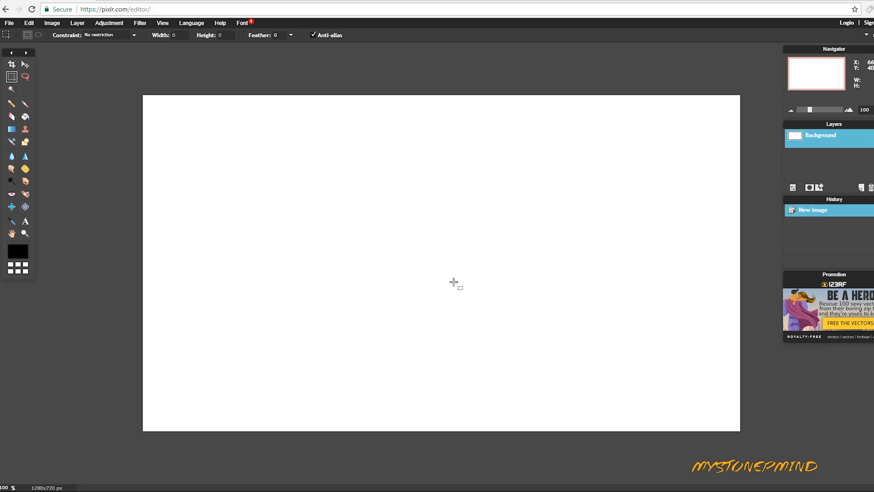
{"action": "mouse_move", "coordinate": [470, 297]}
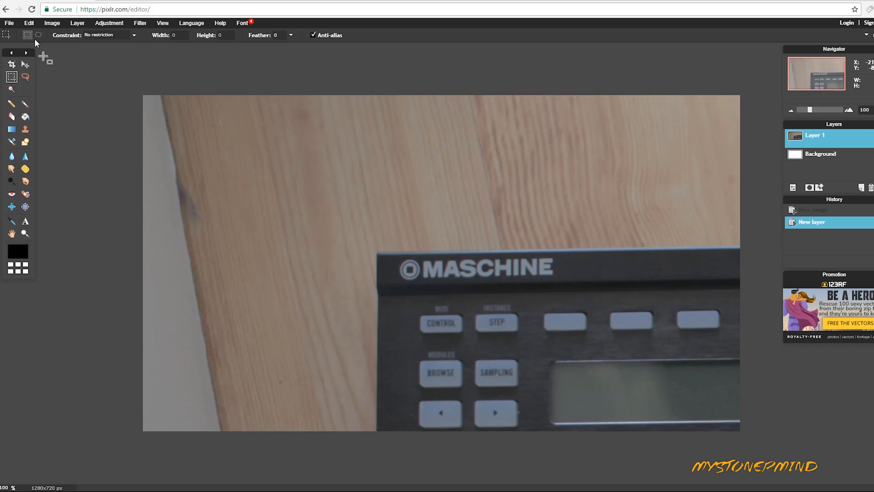
- Free-transform the pasted controllers layer to scale it down to fit the 1280×720 canvas
{"action": "left_click", "coordinate": [28, 22]}
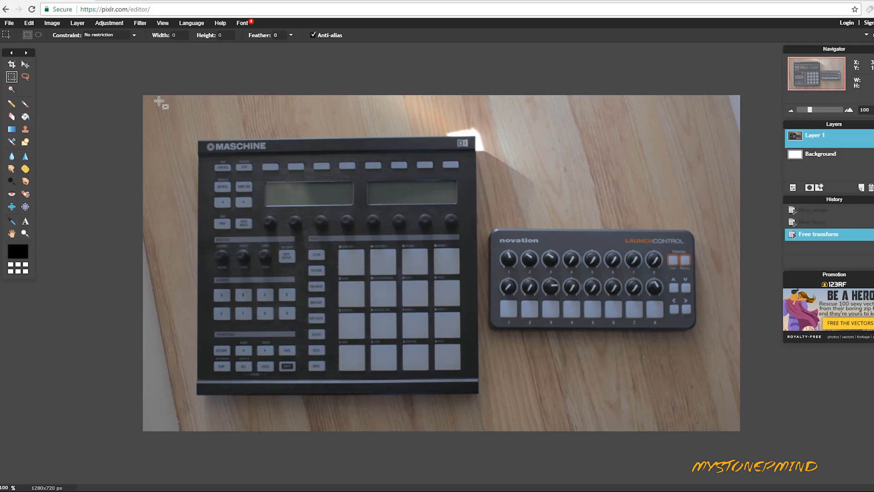
{"action": "mouse_move", "coordinate": [540, 91]}
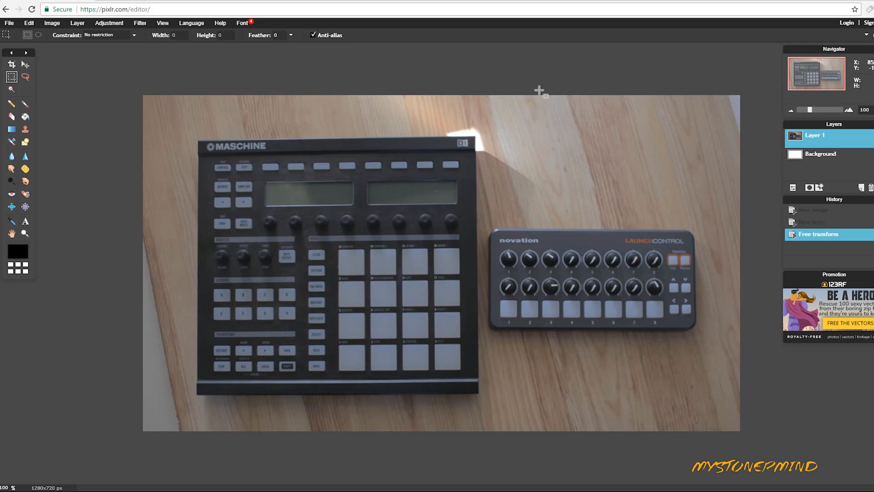
{"action": "mouse_move", "coordinate": [91, 175]}
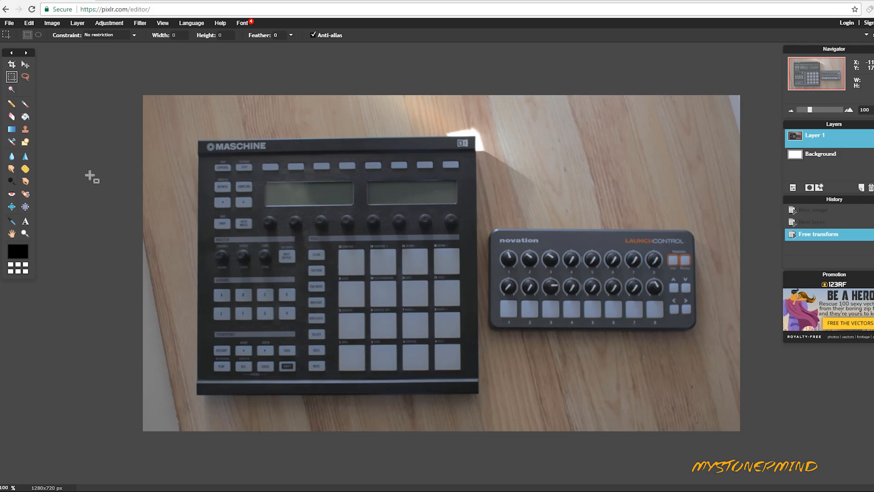
{"action": "mouse_move", "coordinate": [213, 450]}
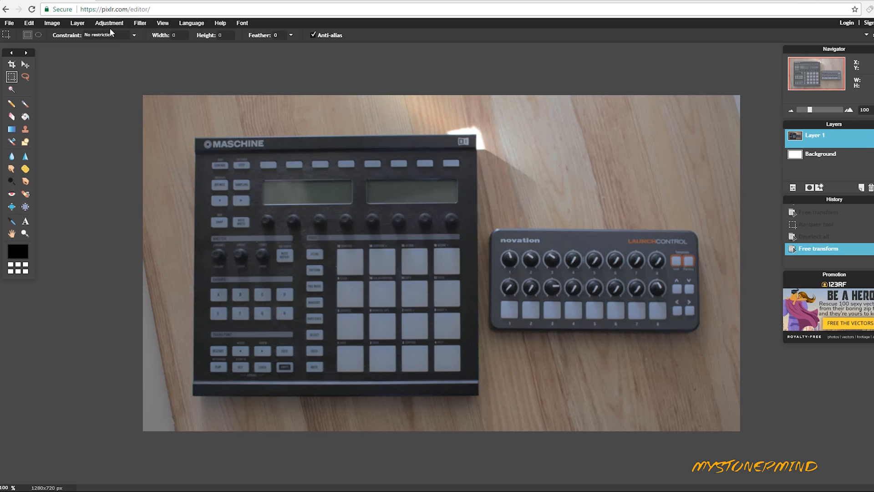
- Apply a Levels adjustment with input sliders near 19 and 206 to brighten and boost contrast
{"action": "left_click", "coordinate": [109, 22]}
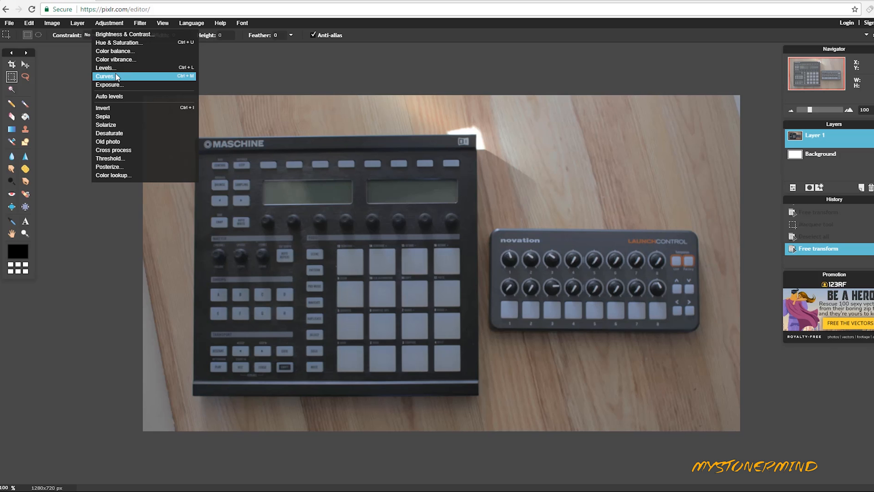
{"action": "left_click", "coordinate": [106, 67]}
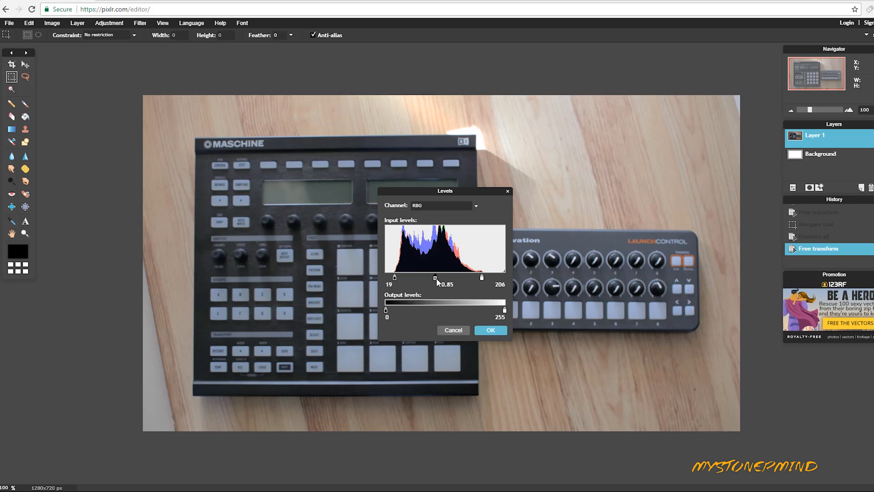
{"action": "left_click", "coordinate": [490, 330]}
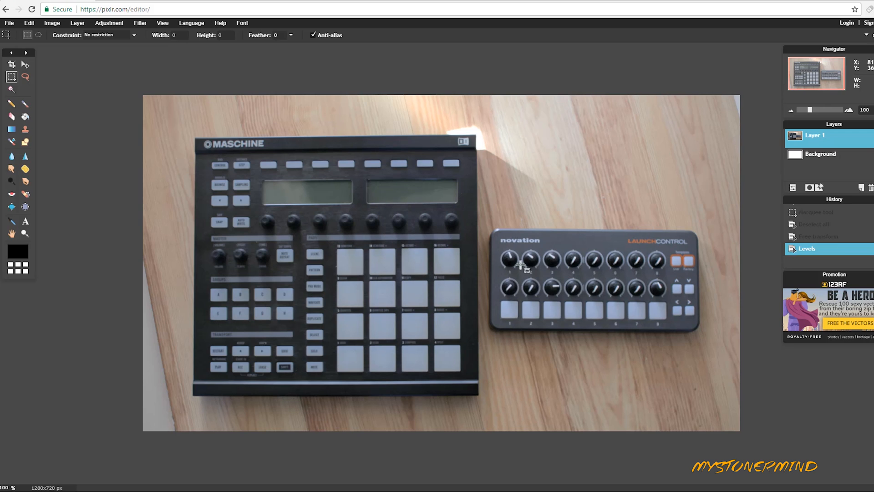
{"action": "mouse_move", "coordinate": [140, 23]}
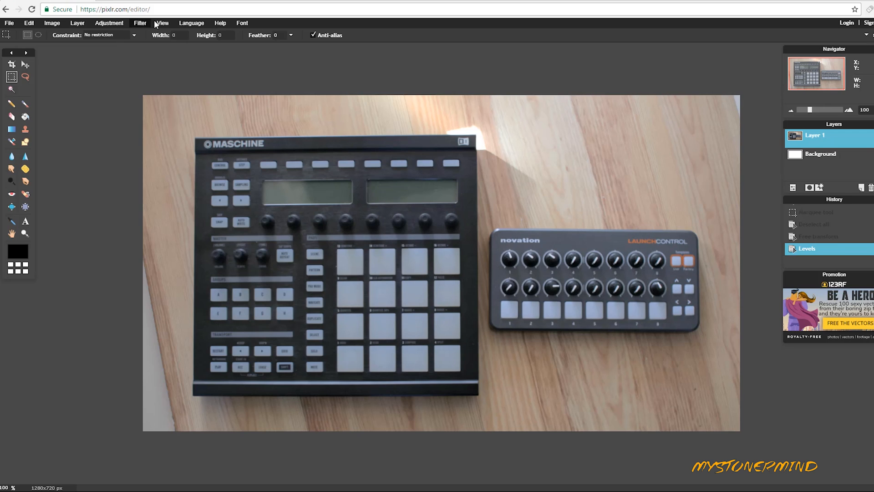
- Apply the Sharpen filter to the controllers photo layer
{"action": "left_click", "coordinate": [140, 22]}
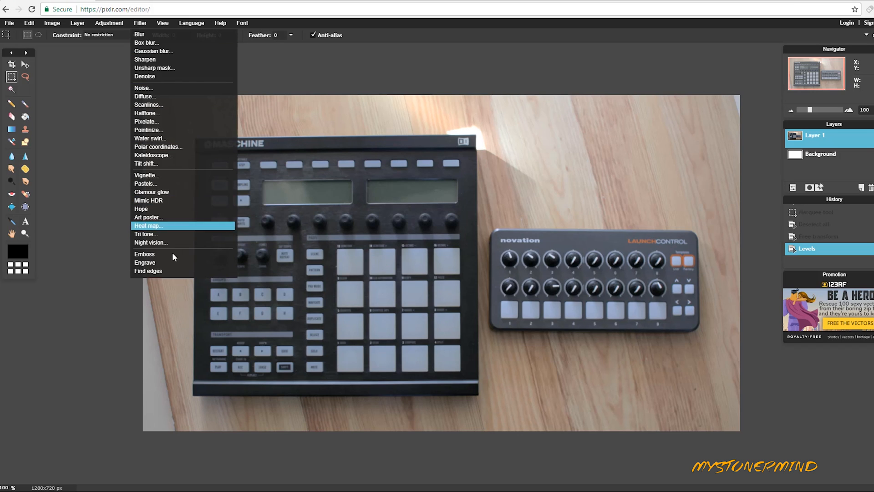
{"action": "left_click", "coordinate": [145, 59]}
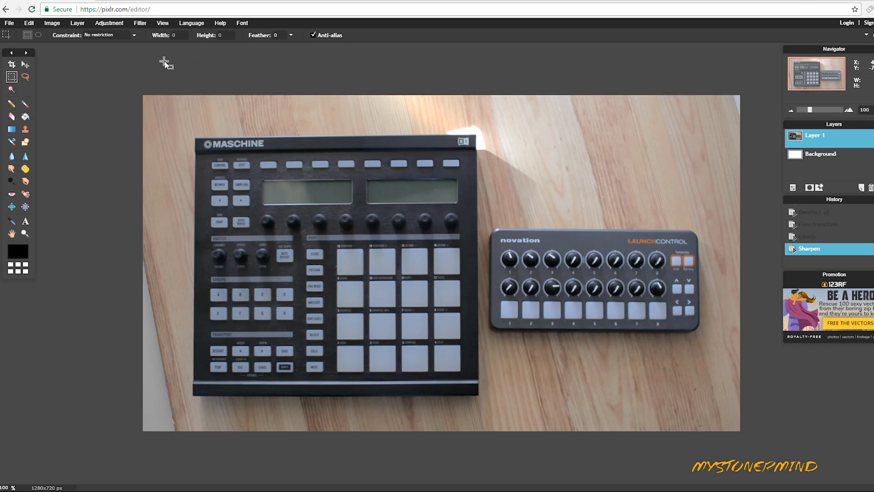
{"action": "left_click", "coordinate": [139, 23]}
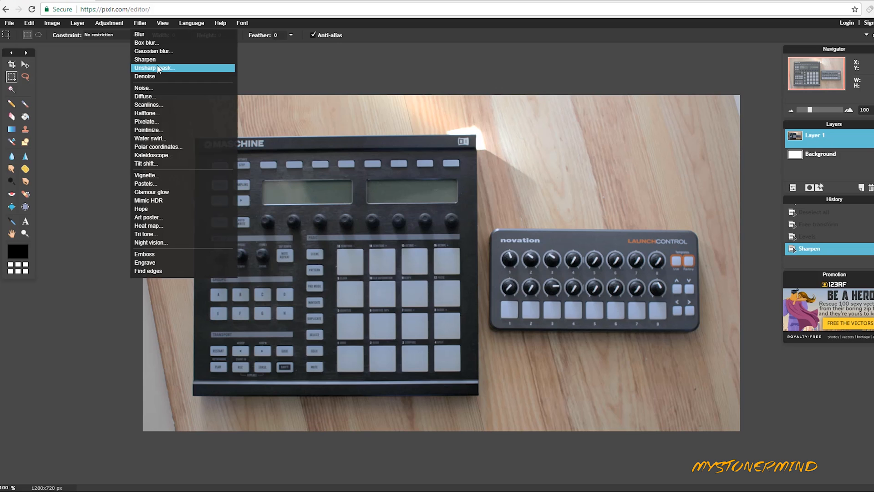
{"action": "left_click", "coordinate": [108, 22]}
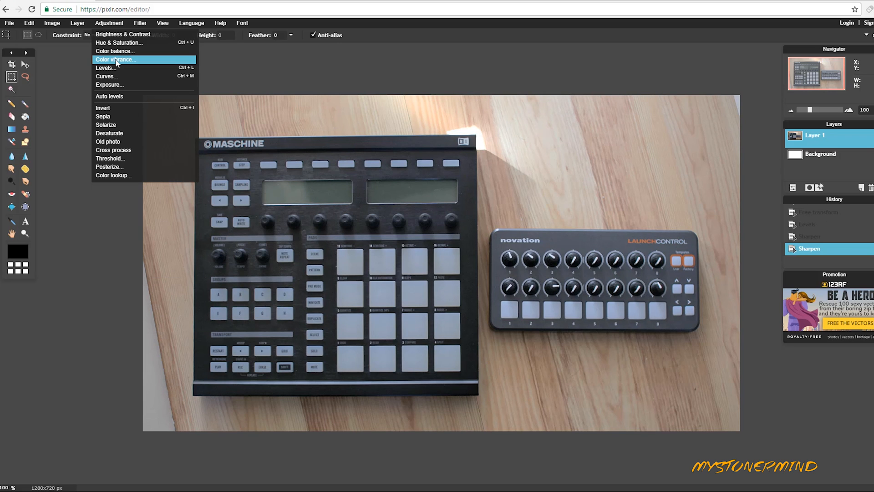
- Apply a Curves S-curve for contrast and a Hue & Saturation boost for richer colours
{"action": "left_click", "coordinate": [106, 76]}
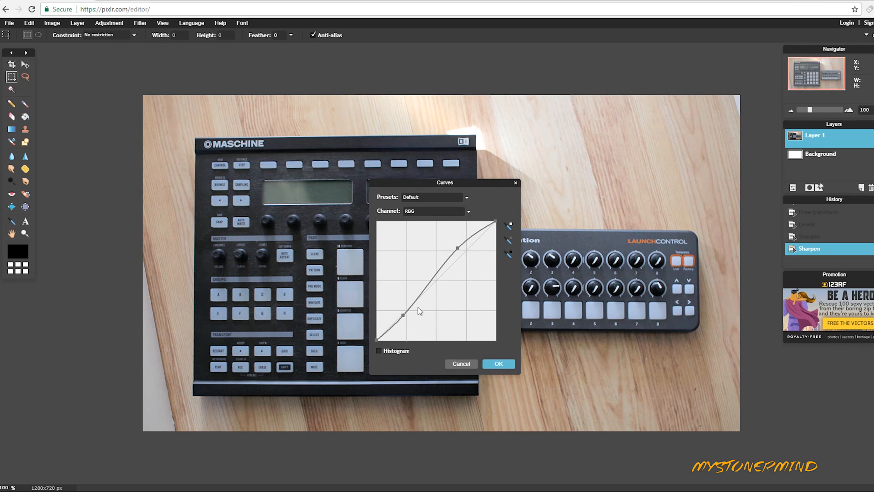
{"action": "left_click", "coordinate": [109, 23]}
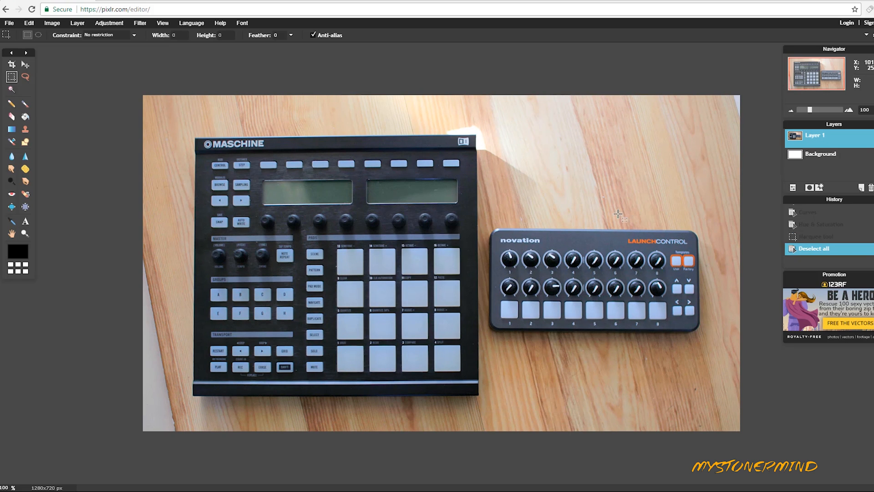
{"action": "mouse_move", "coordinate": [271, 40]}
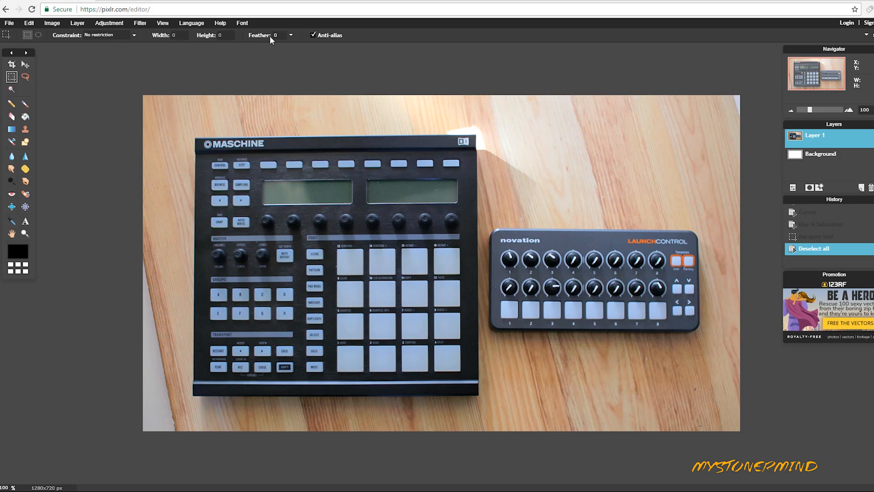
{"action": "mouse_move", "coordinate": [264, 40]}
{"action": "type", "text": "3"}
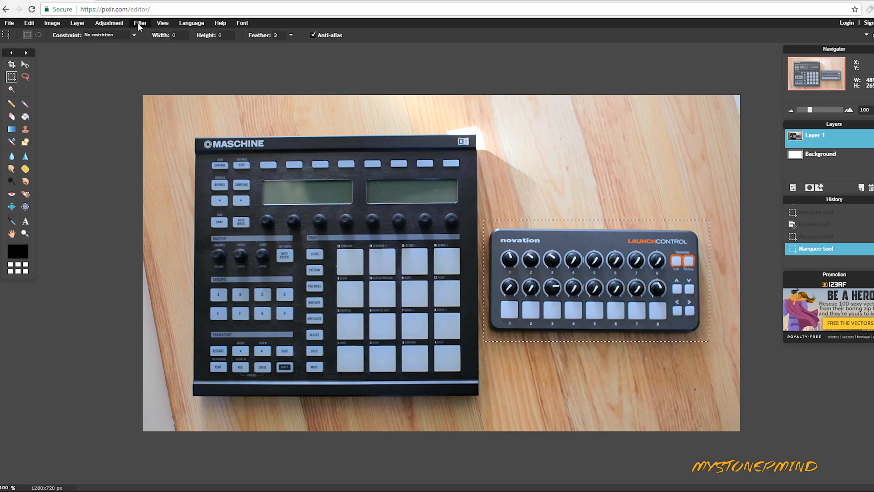
- Apply a Box blur of Amount 17 to the selected Launch Control so only the Maschine stays sharp
{"action": "left_click", "coordinate": [141, 23]}
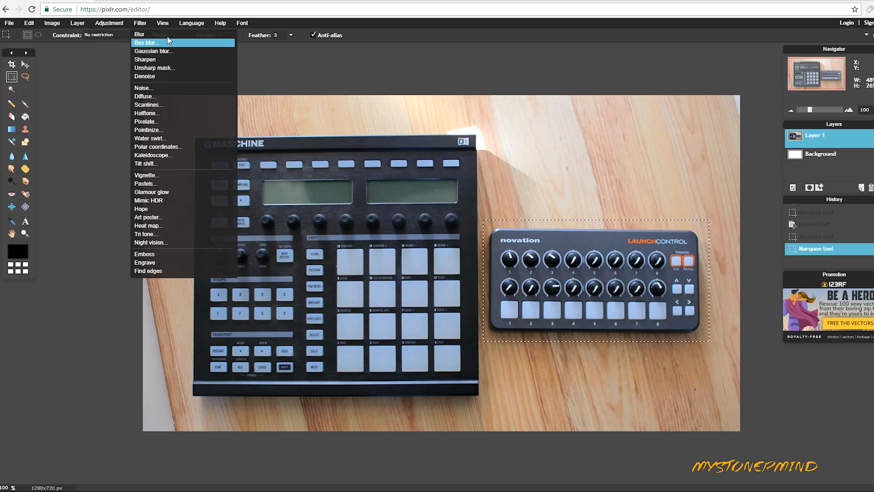
{"action": "mouse_move", "coordinate": [171, 68]}
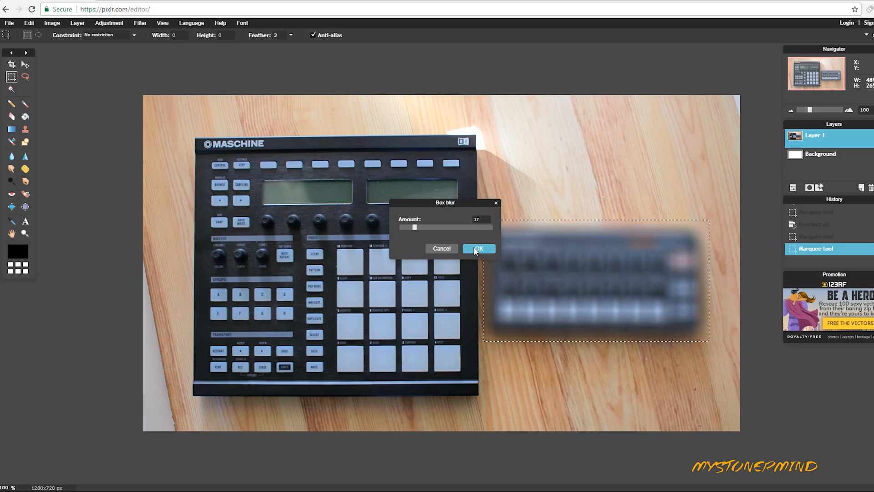
{"action": "left_click", "coordinate": [478, 247]}
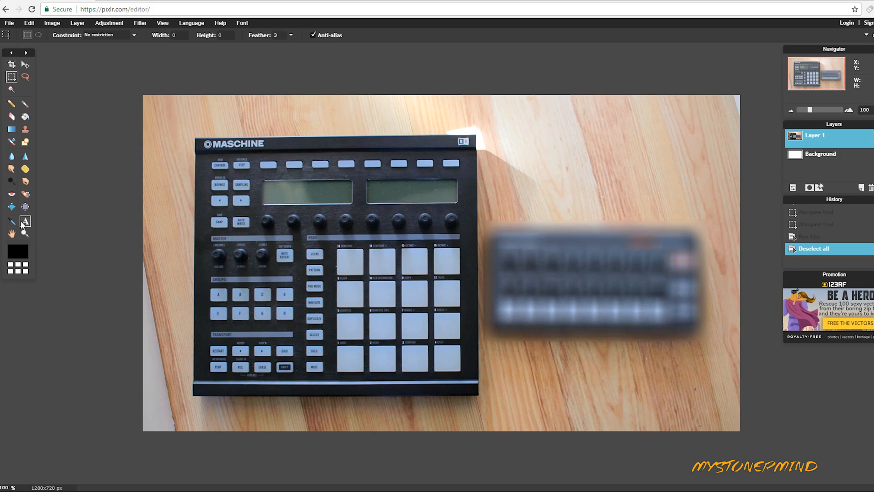
{"action": "mouse_move", "coordinate": [26, 222]}
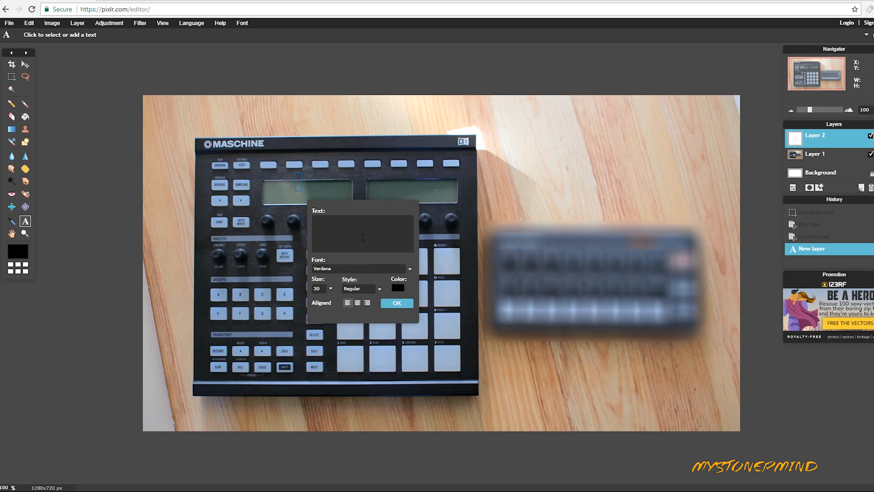
- Add black Arial Black text layers OLD, NEW and ??? over the controllers
{"action": "type", "text": "OLD"}
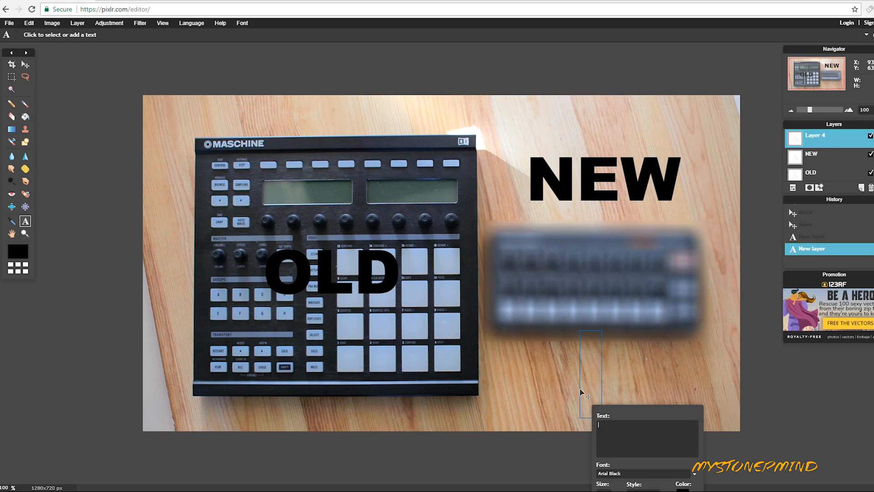
{"action": "mouse_move", "coordinate": [662, 401]}
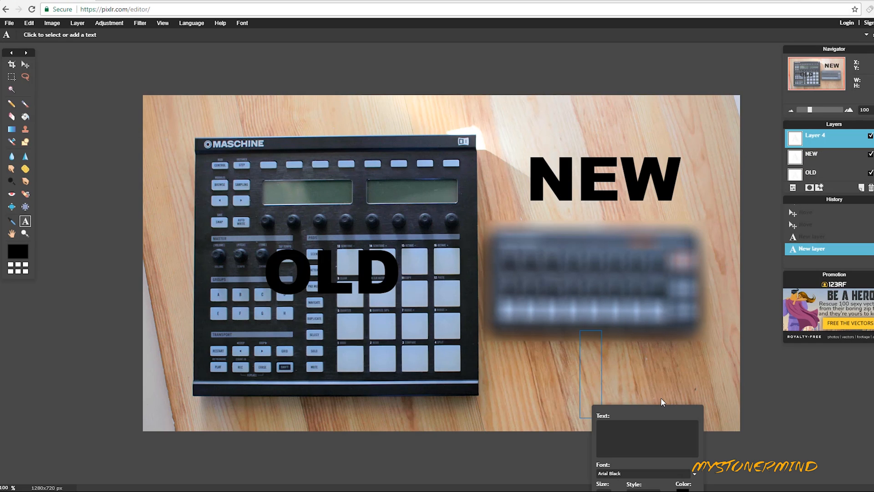
{"action": "type", "text": "???"}
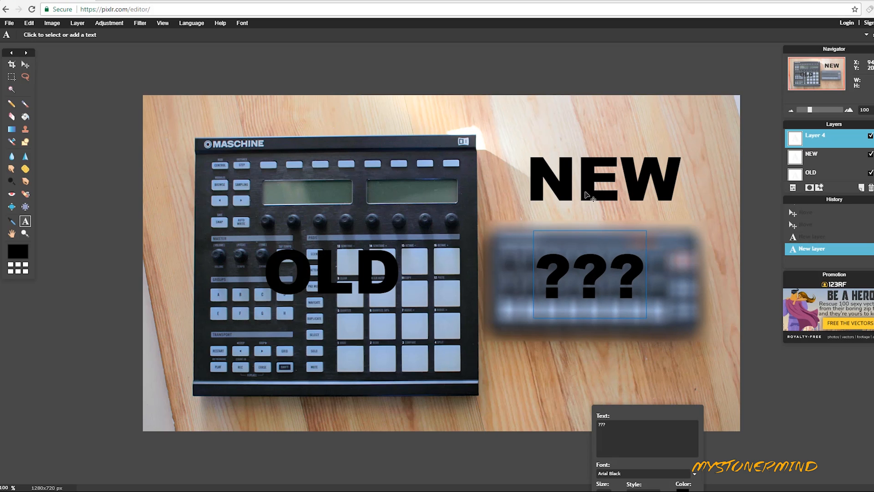
{"action": "right_click", "coordinate": [811, 172]}
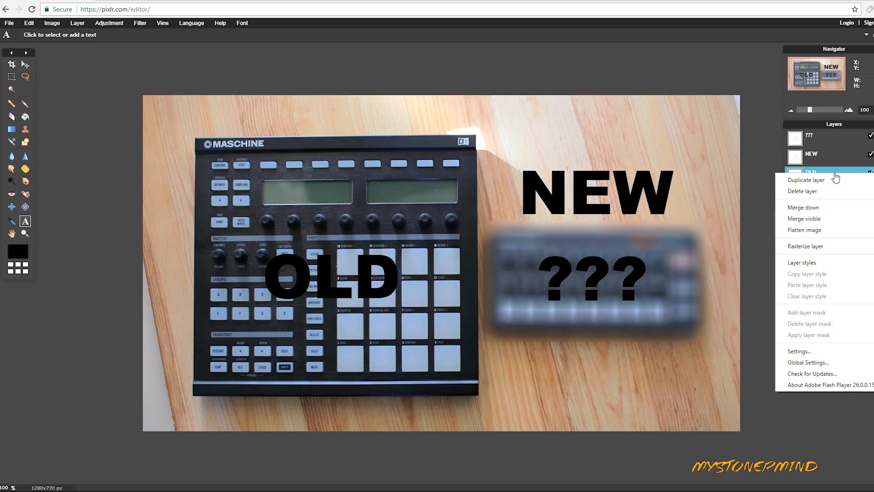
- Duplicate the OLD layer and colour the copy orange, leaving the dark original as a shadow
{"action": "left_click", "coordinate": [804, 179]}
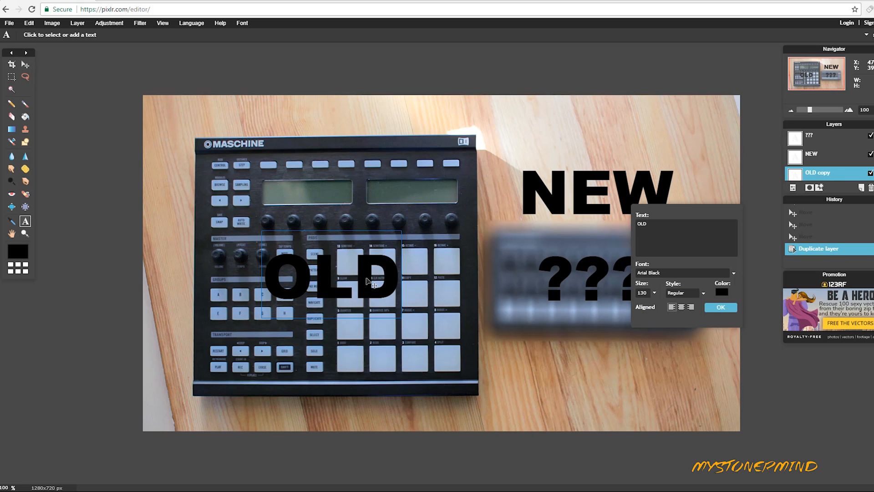
{"action": "left_click", "coordinate": [721, 292]}
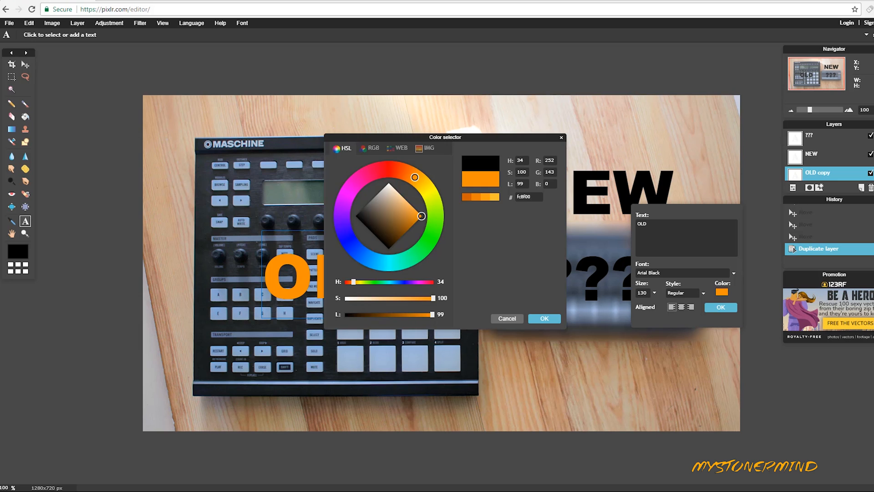
{"action": "left_click", "coordinate": [543, 319]}
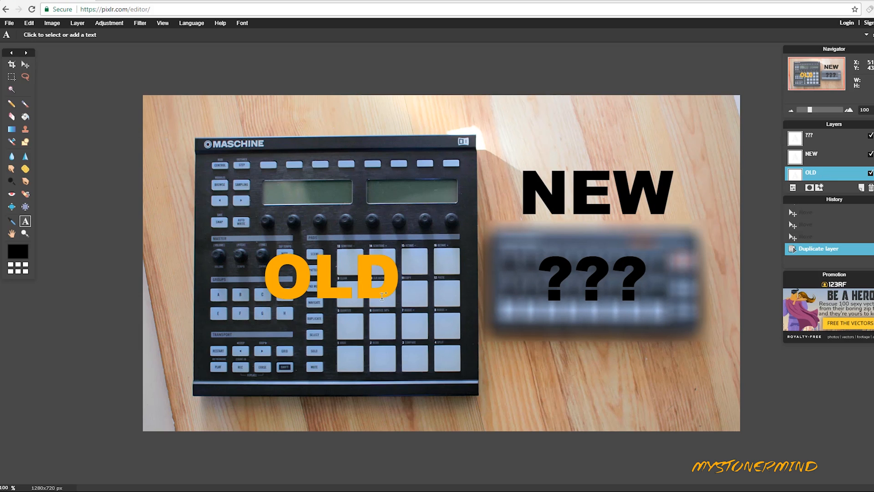
{"action": "left_click", "coordinate": [26, 65]}
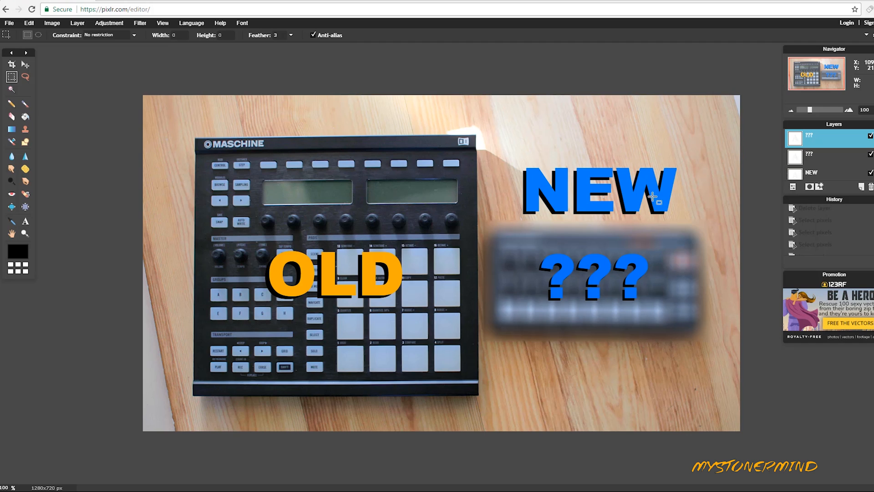
{"action": "mouse_move", "coordinate": [546, 183]}
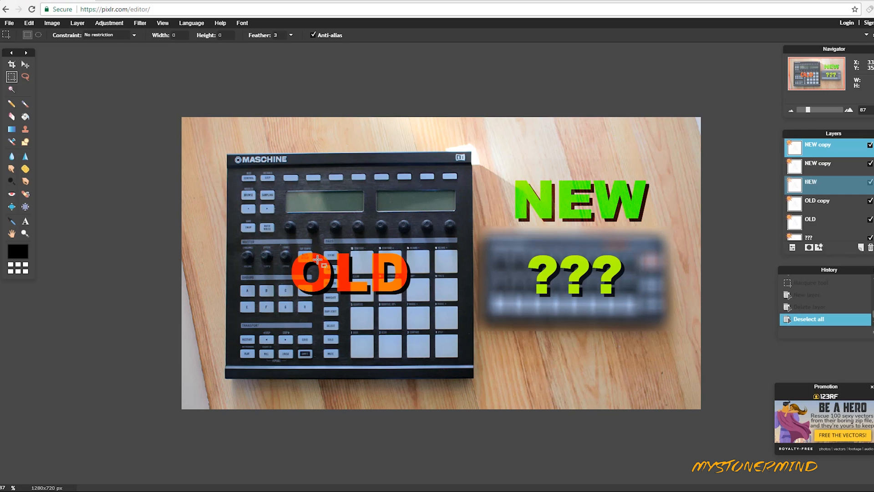
{"action": "mouse_move", "coordinate": [104, 94]}
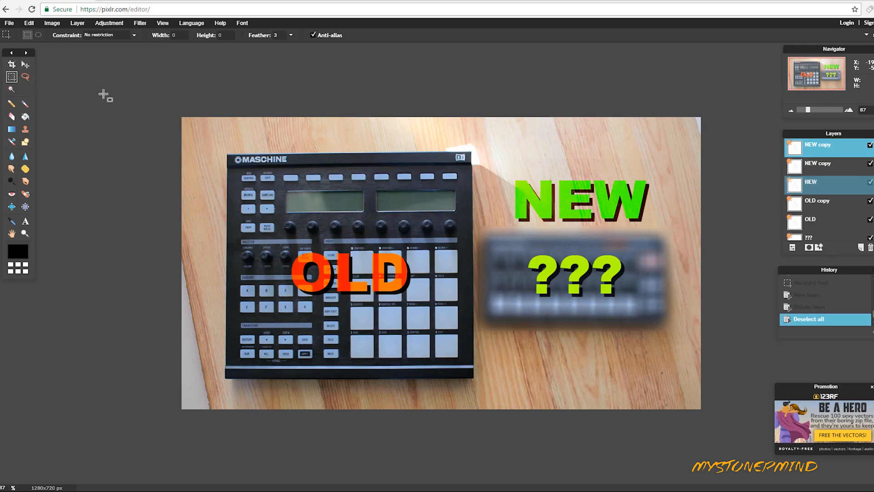
{"action": "mouse_move", "coordinate": [16, 86]}
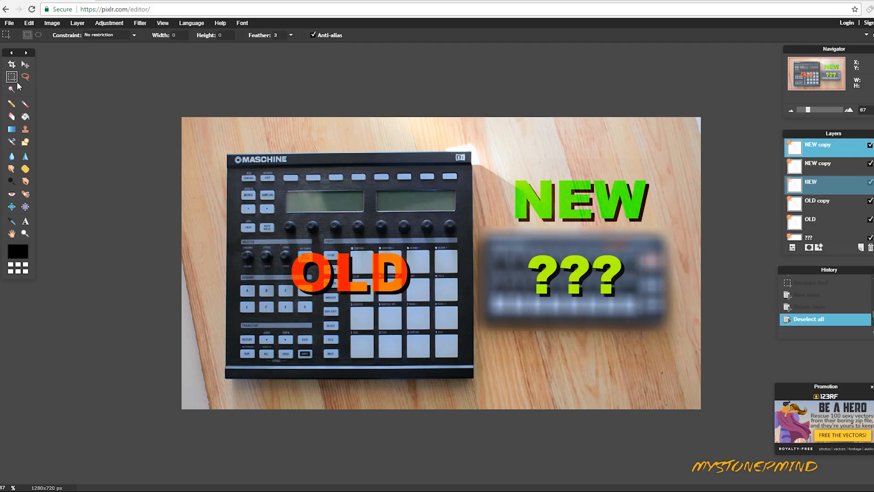
- Marquee the left half and paint a new layer black with a 200px brush
{"action": "left_click", "coordinate": [792, 247]}
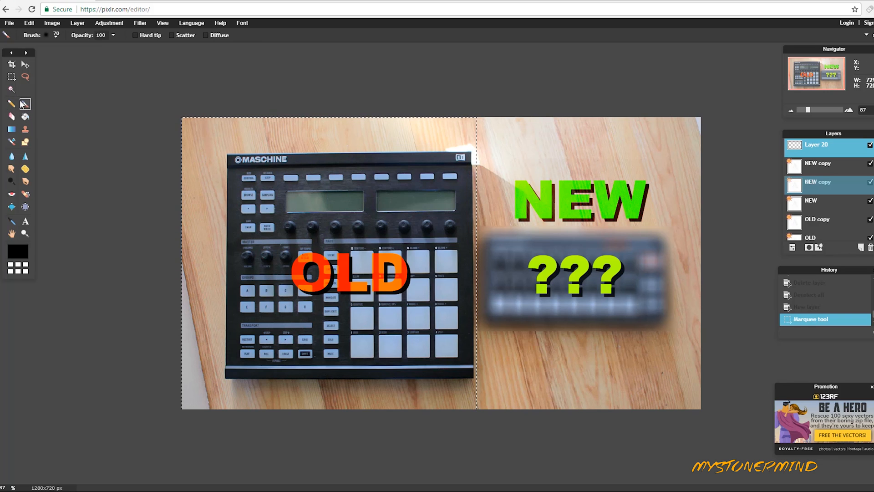
{"action": "left_click", "coordinate": [55, 35]}
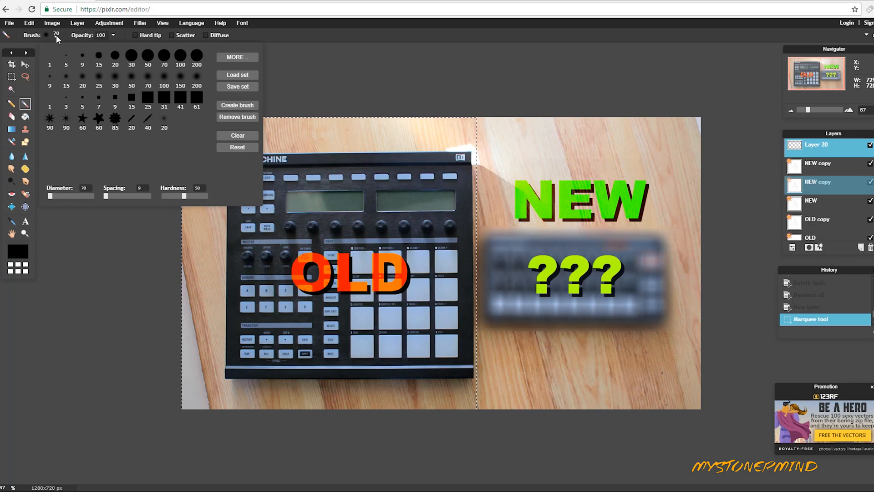
{"action": "left_click", "coordinate": [197, 55]}
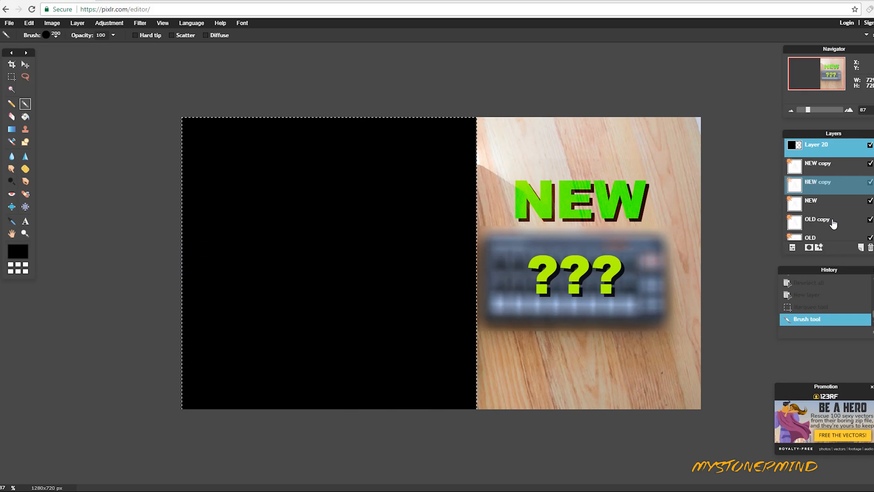
- Move the black overlay below OLD, set its opacity to 21, and deselect
{"action": "left_click", "coordinate": [817, 219]}
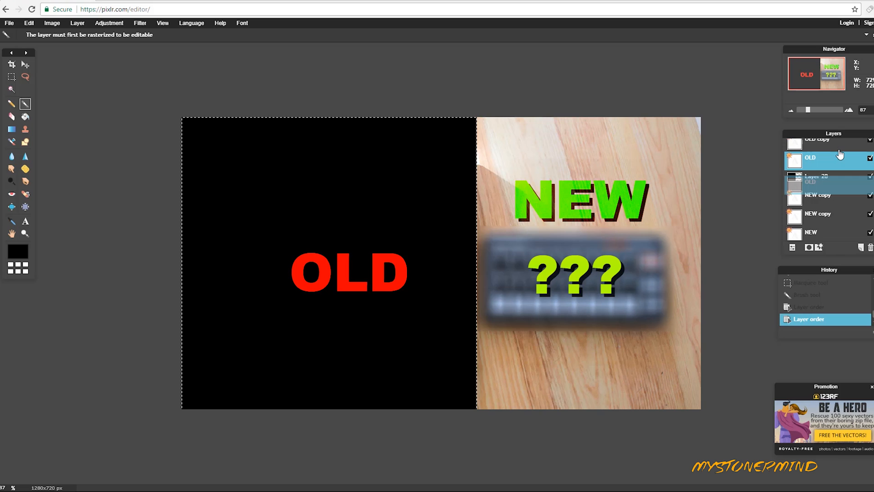
{"action": "left_click", "coordinate": [825, 183]}
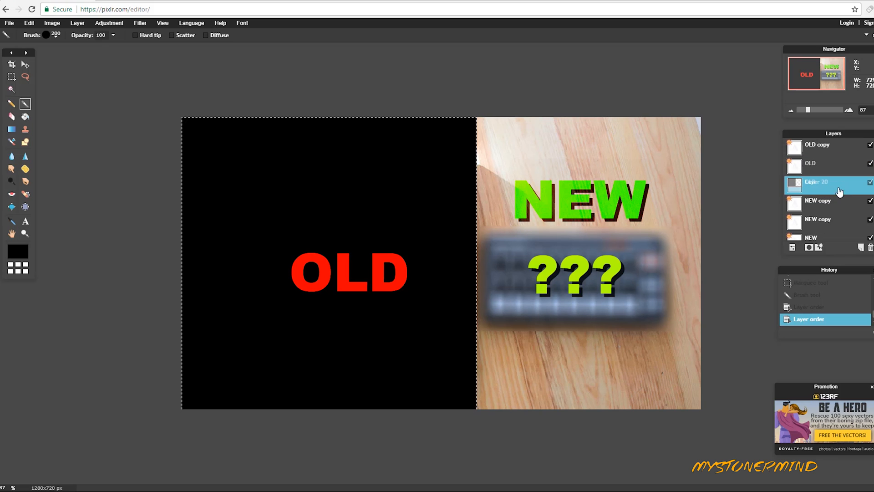
{"action": "mouse_move", "coordinate": [842, 184]}
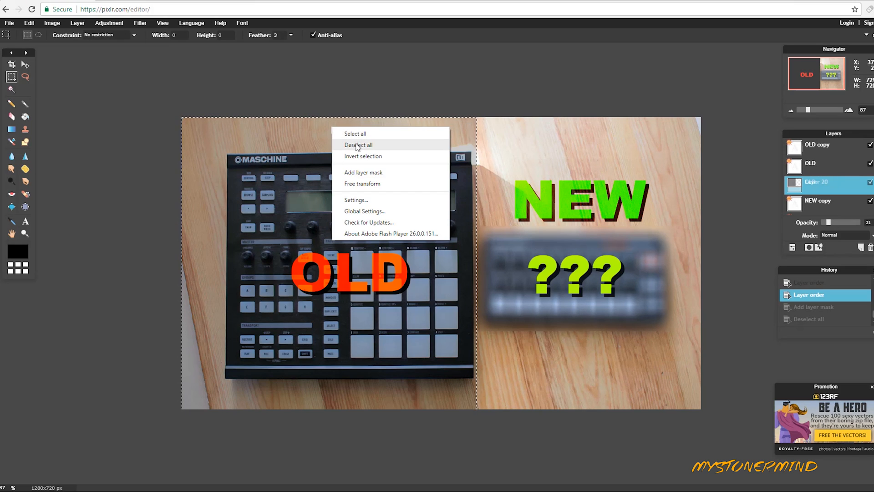
{"action": "left_click", "coordinate": [358, 145]}
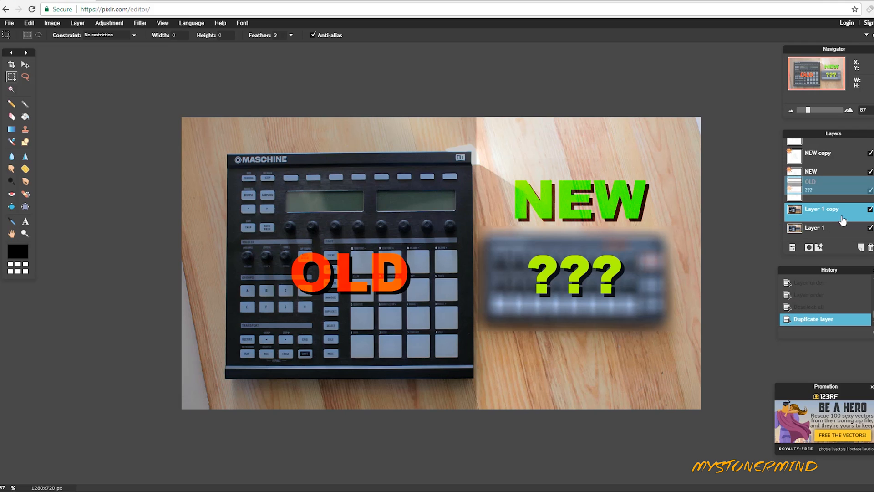
- Apply Filter > Mimic HDR to the duplicated Layer 1 photo copy
{"action": "left_click", "coordinate": [140, 23]}
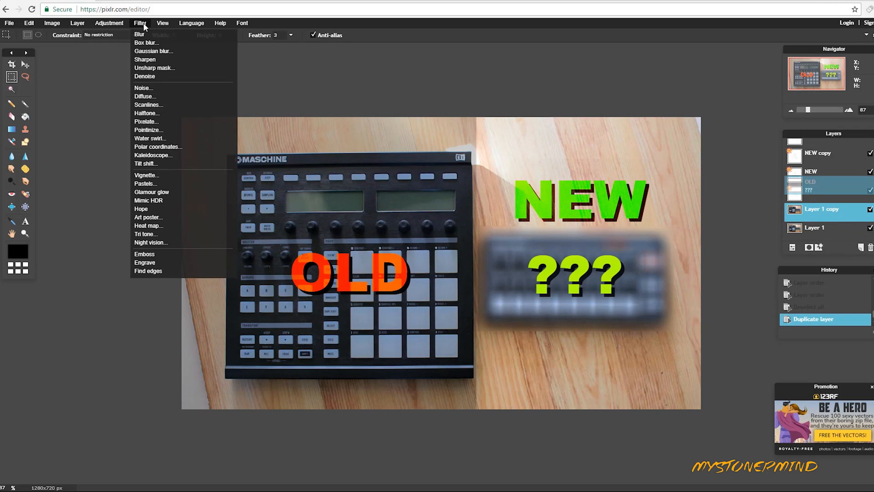
{"action": "mouse_move", "coordinate": [141, 209]}
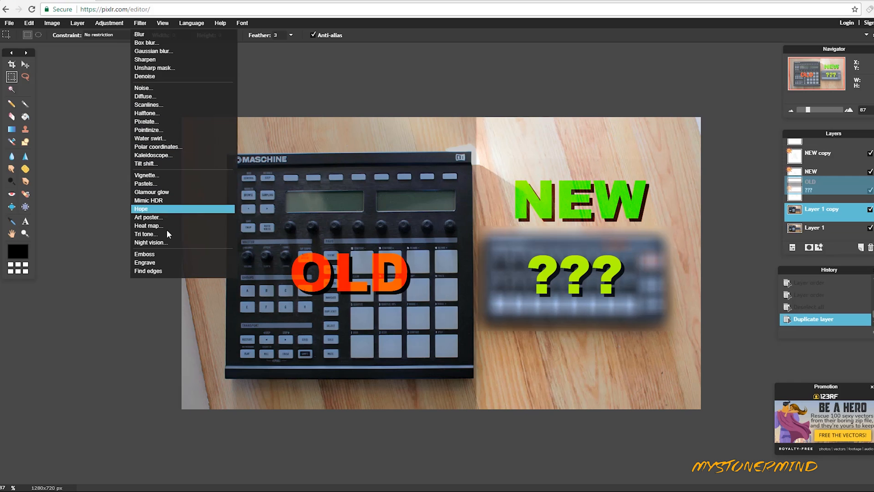
{"action": "mouse_move", "coordinate": [167, 201]}
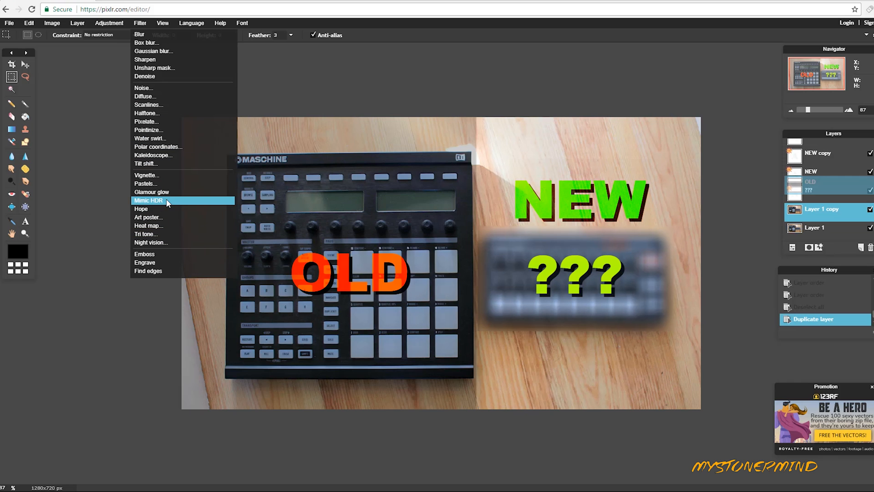
{"action": "left_click", "coordinate": [148, 200]}
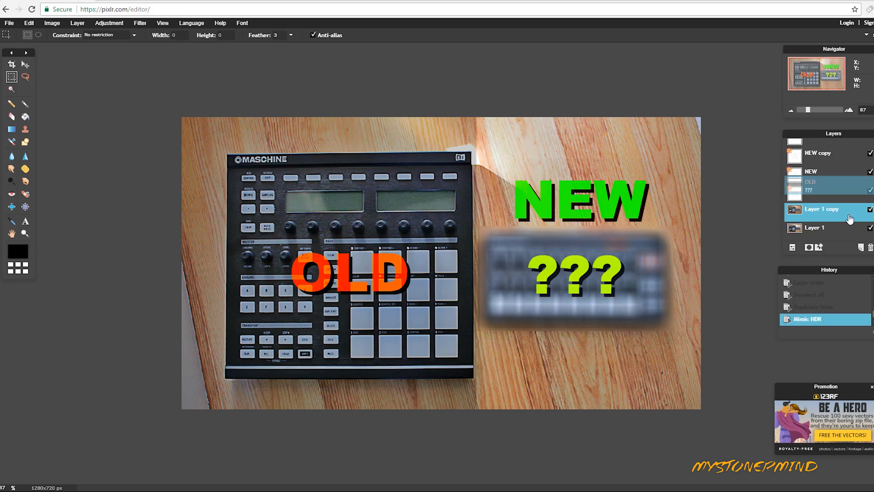
- Set Layer 1 copy opacity to 45 and cut away its marquee-selected left half
{"action": "left_click", "coordinate": [821, 209]}
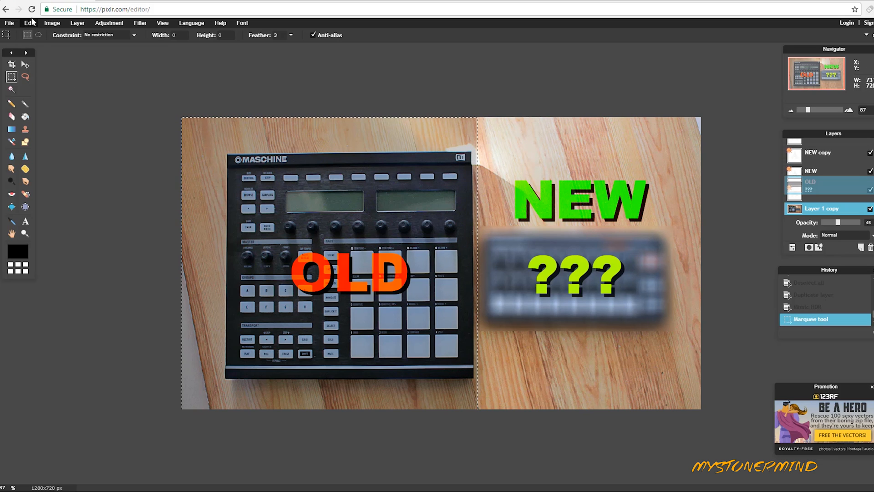
{"action": "left_click", "coordinate": [28, 23]}
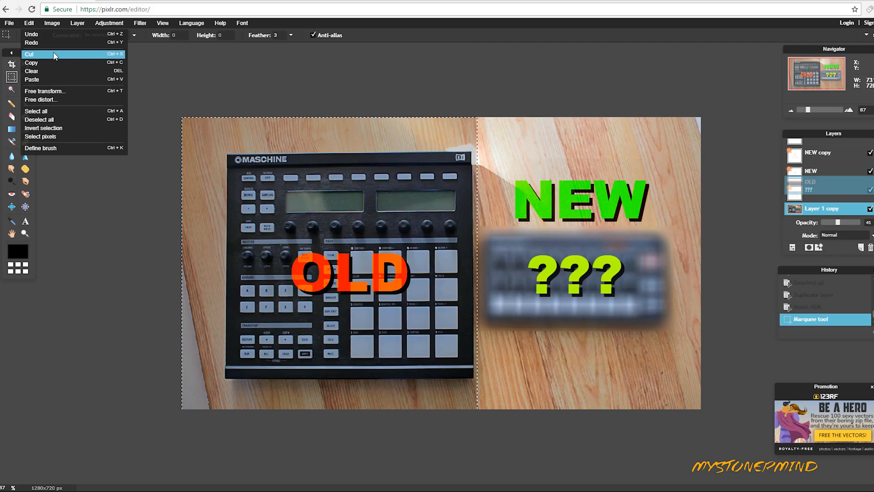
{"action": "left_click", "coordinate": [29, 54]}
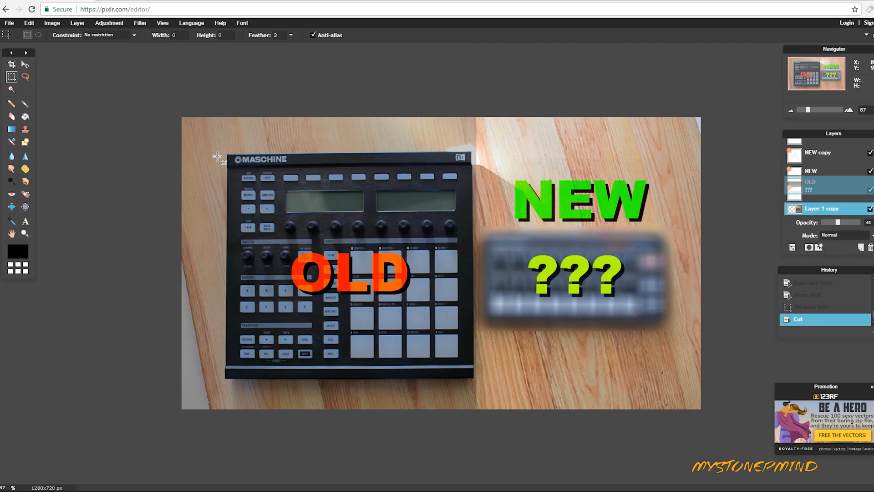
{"action": "mouse_move", "coordinate": [623, 285]}
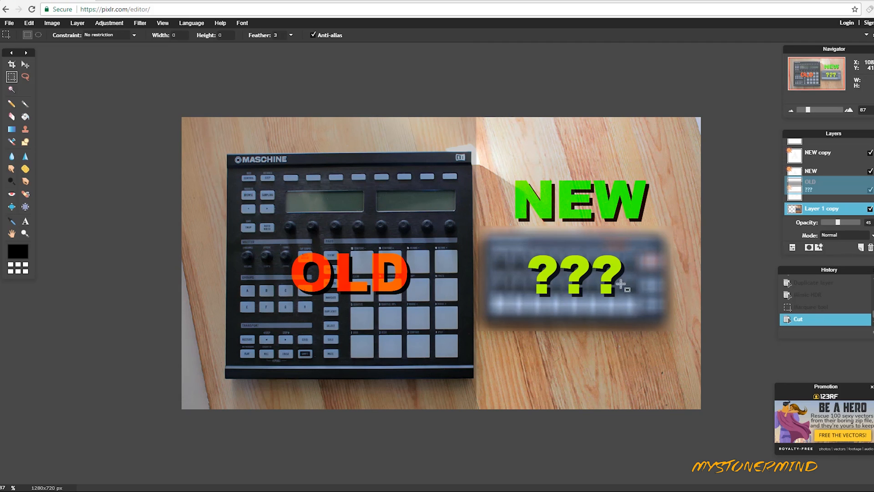